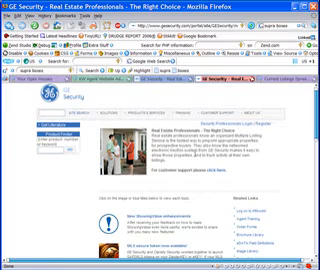
Scroll down the GE Security Real Estate Professionals page toward the KIMweb login link.
scroll("down", 3)
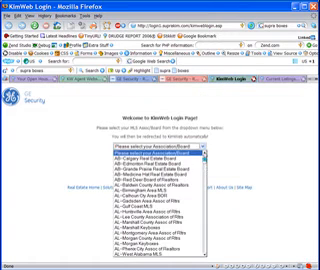
Scroll through the list of regions to find the local association/MLS system.
scroll("down", 3)
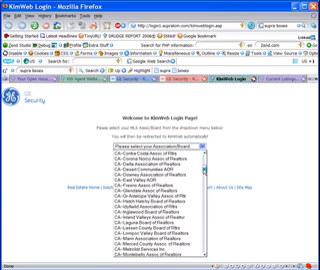
scroll("down", 3)
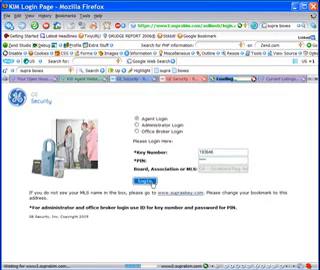
Choose the Agent Login option on the KIM Login Page.
left_click(204, 168)
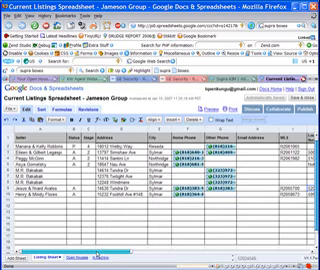
View the Current Listings spreadsheet and scroll right to the keybox details columns.
left_click(50, 200)
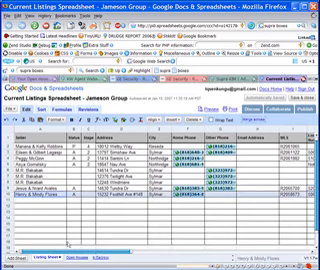
scroll("right", 3)
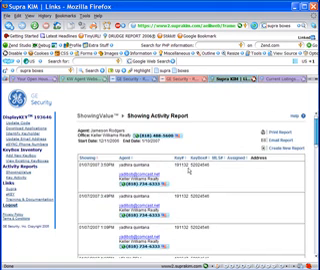
Scroll down the Showing Activity Report to see more dated showing entries and agents.
scroll("down", 3)
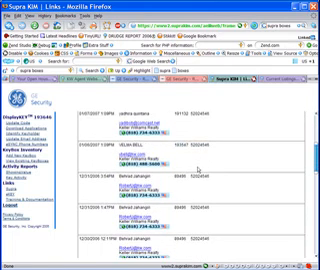
scroll("down", 3)
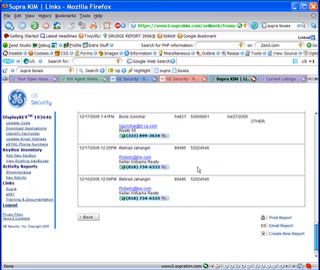
scroll("down", 3)
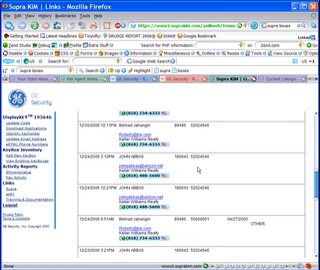